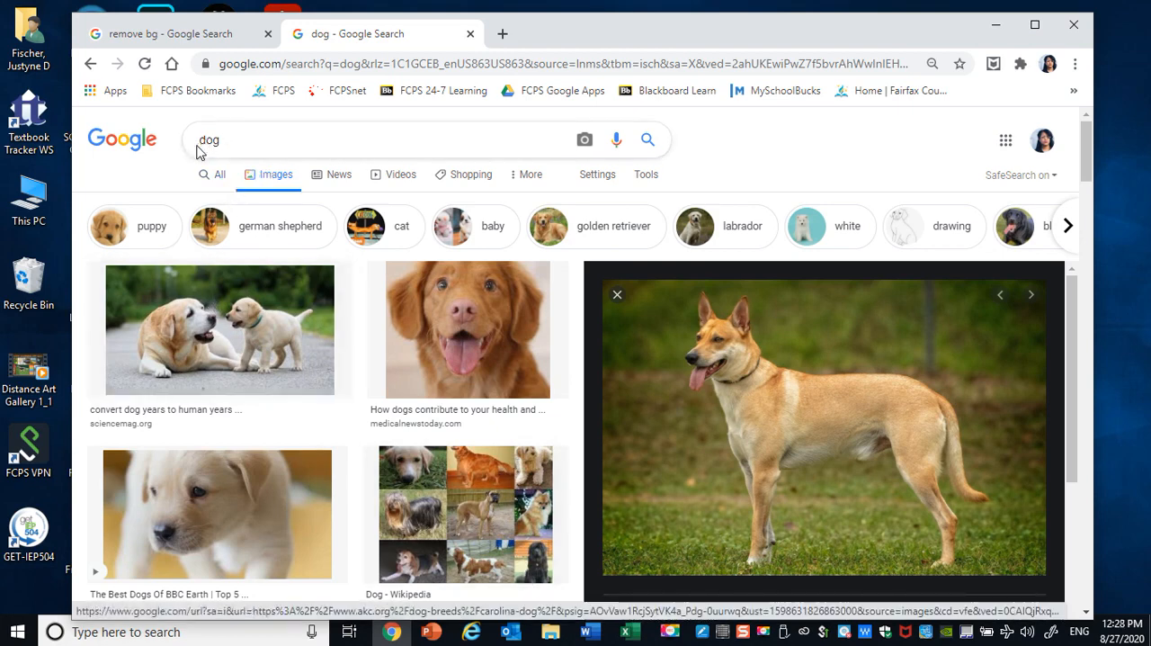
mouse_move(264, 190)
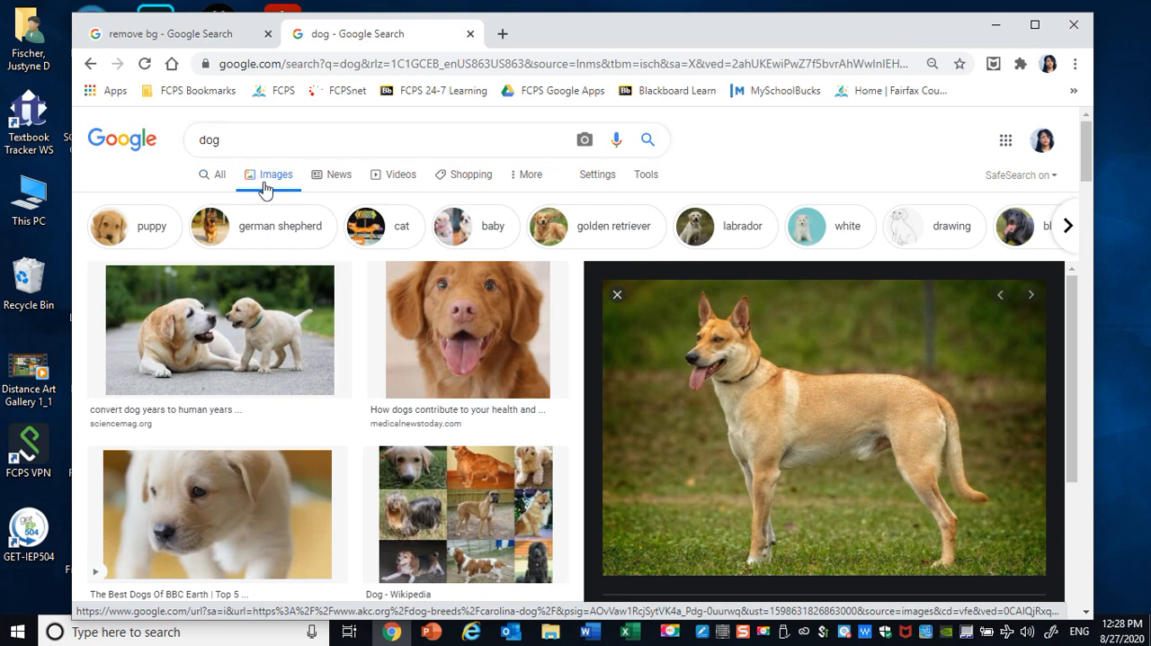
mouse_move(558, 440)
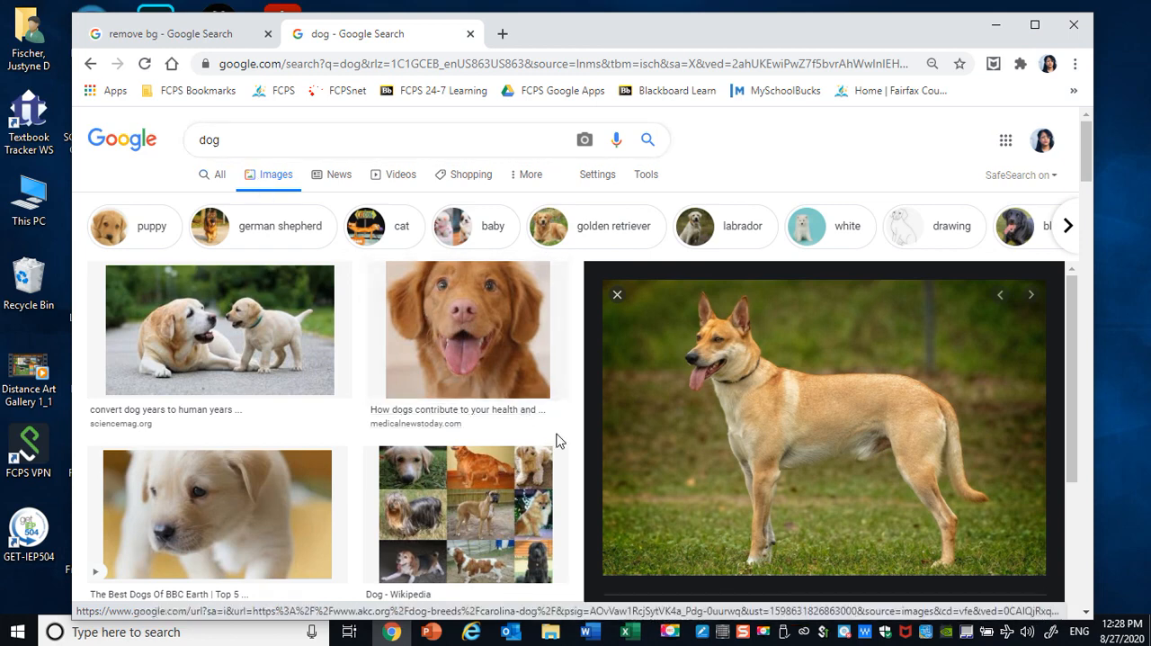
mouse_move(737, 421)
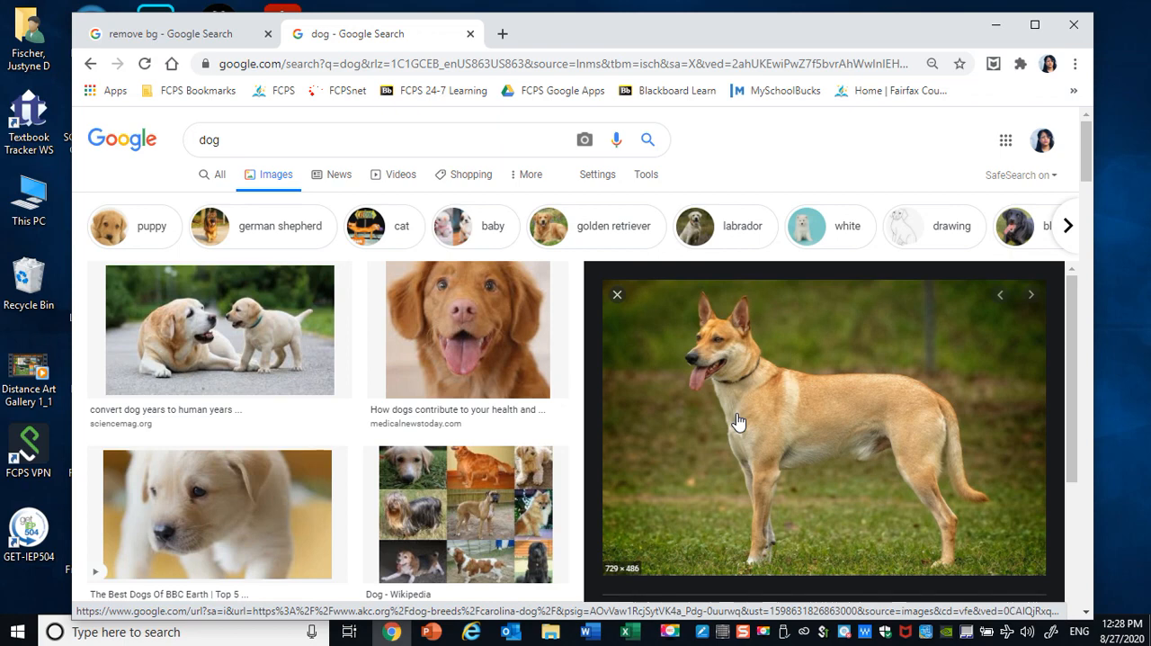
Save the tan dog photo as Carolina-Dog-standing-outdoors.jpg in Pictures > images.
right_click(738, 421)
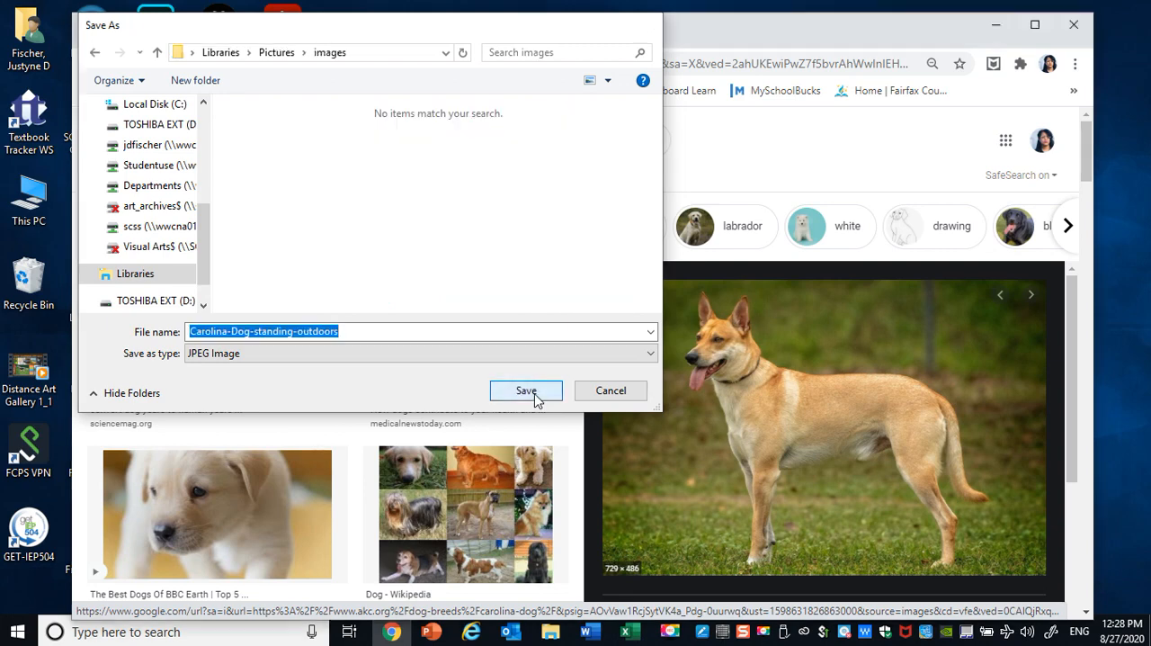
left_click(526, 390)
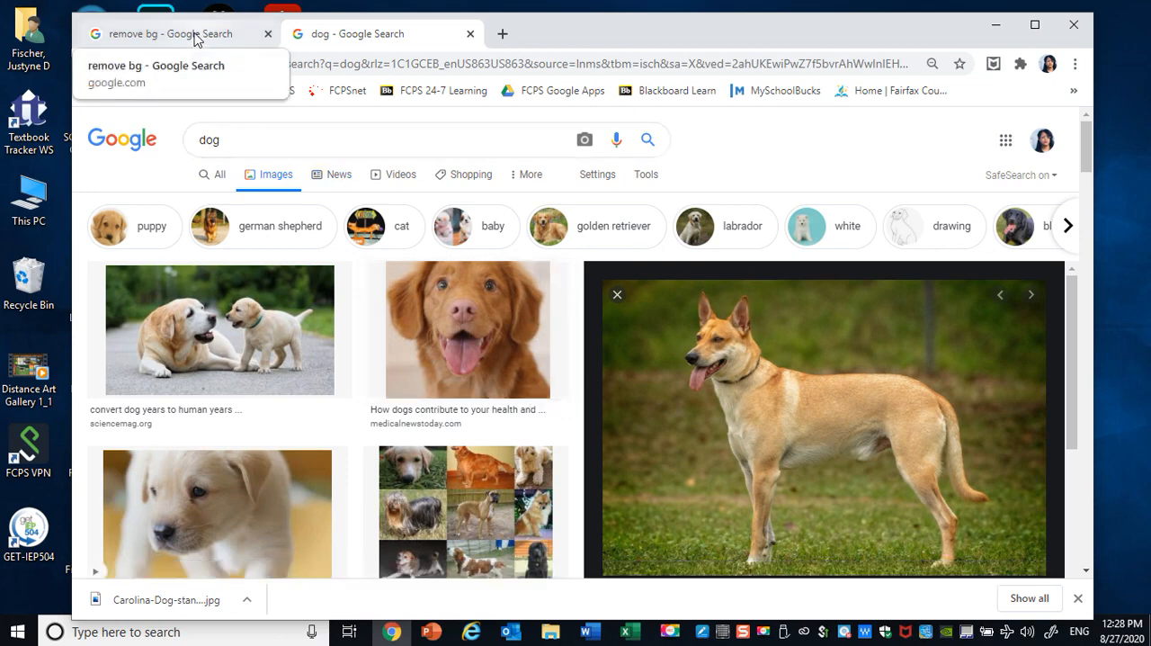
From the 'remove bg' search results, open remove.bg's Upload Image page.
left_click(171, 33)
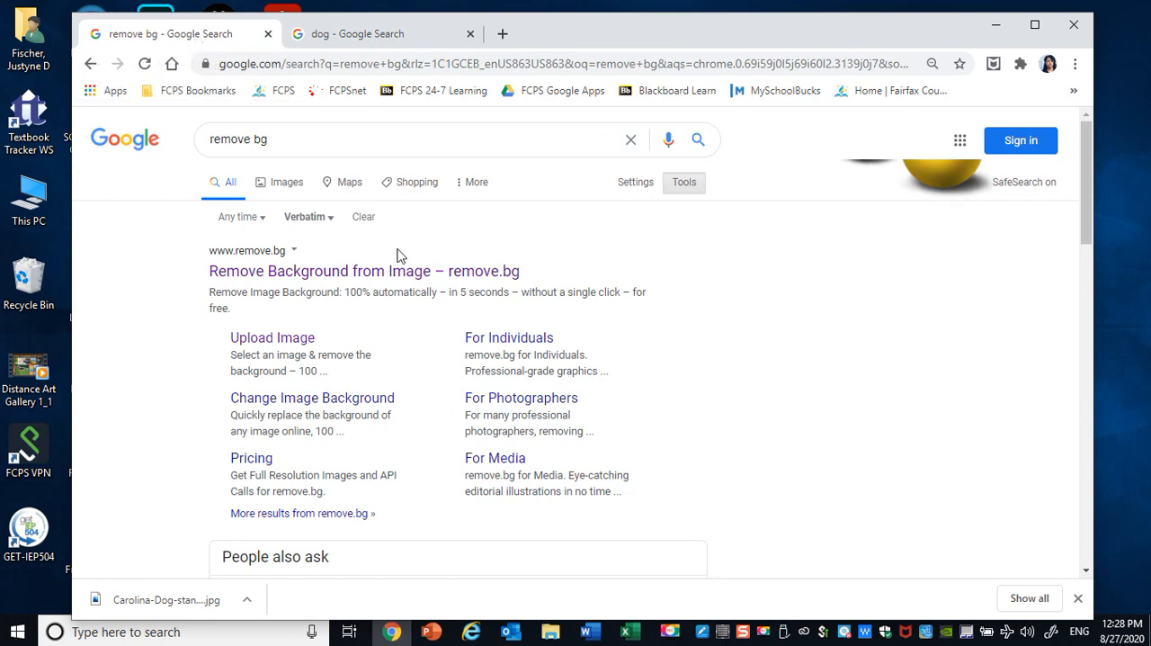
left_click(272, 338)
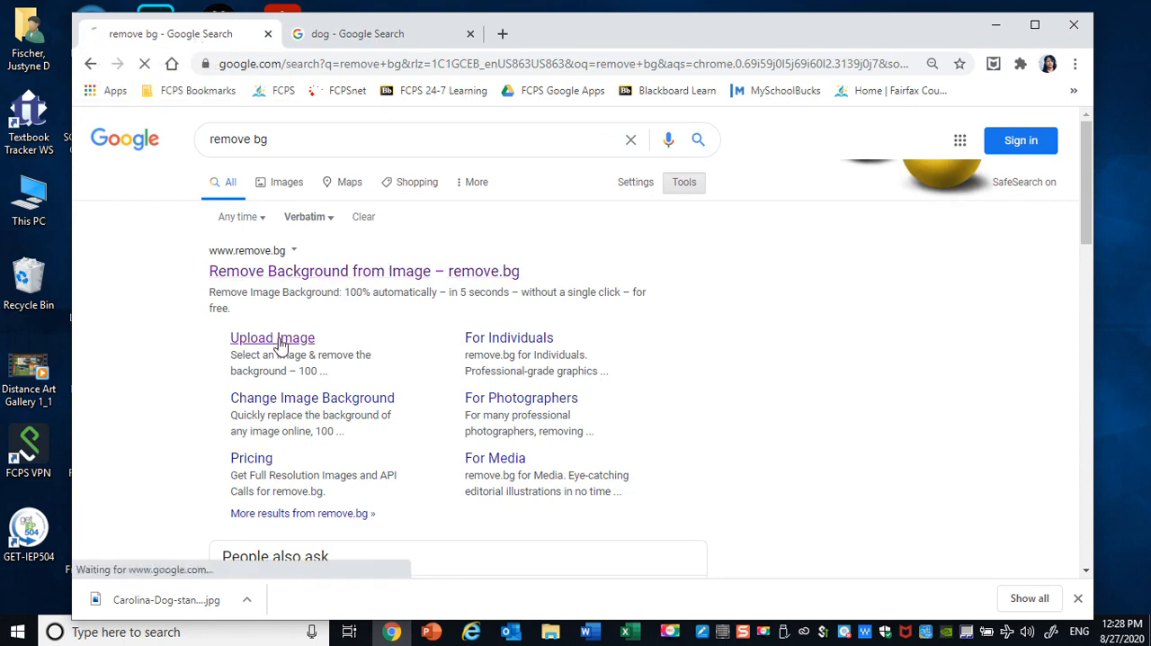
left_click(272, 337)
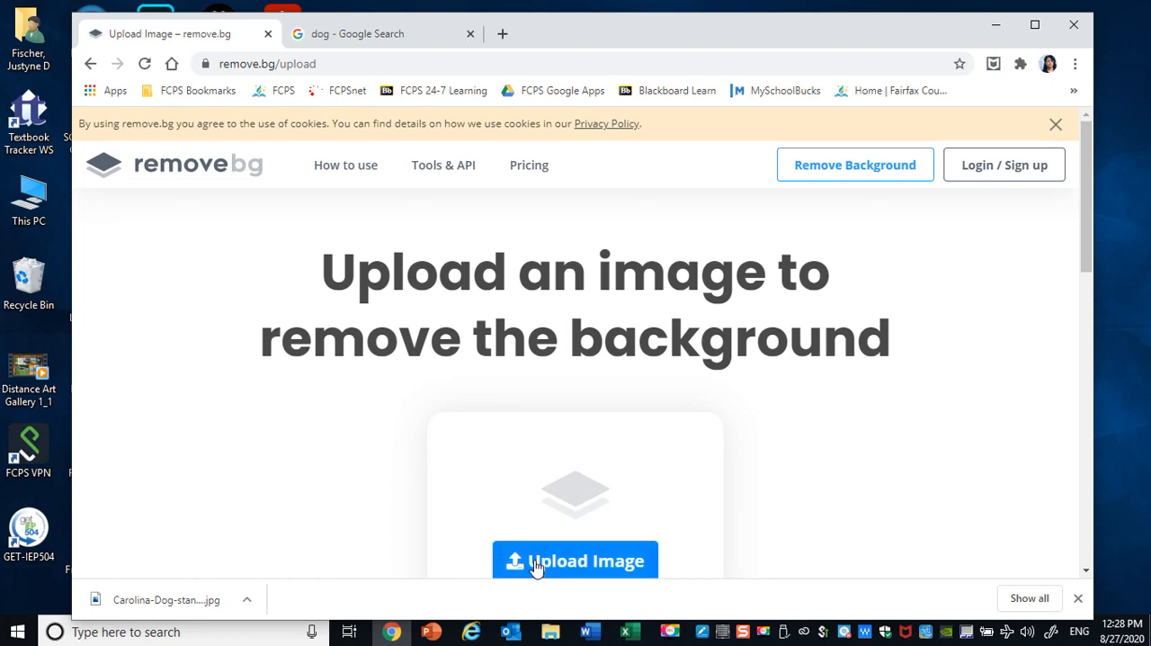
Upload Carolina-Dog-standing-outdoors from Pictures > images to remove.bg.
left_click(575, 559)
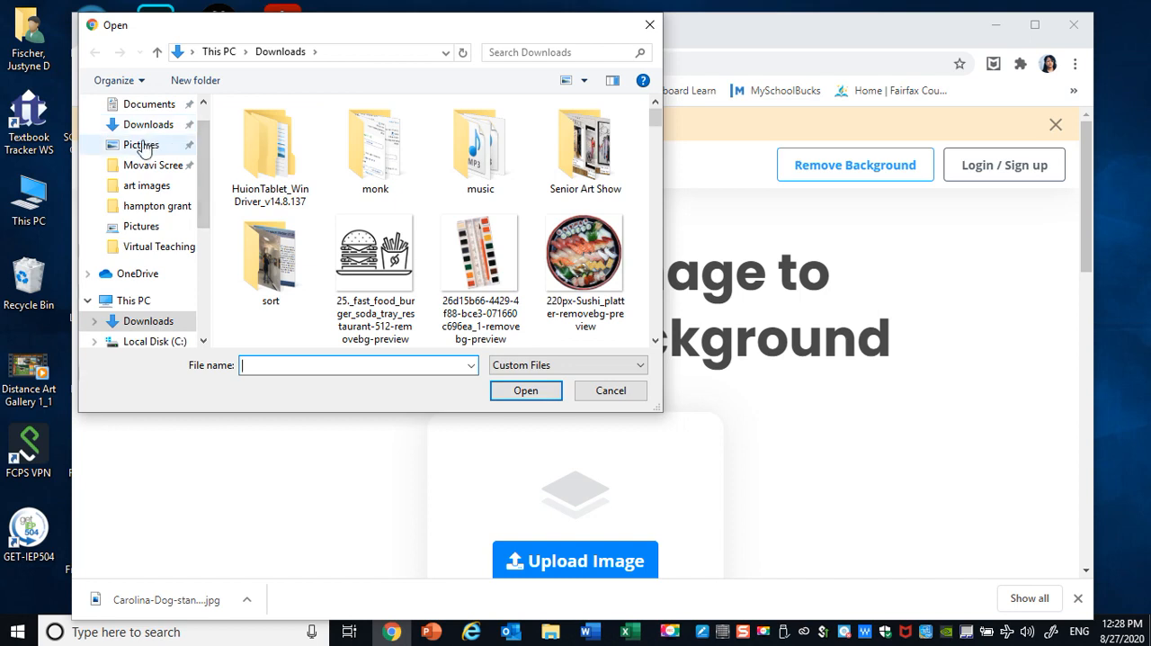
left_click(141, 145)
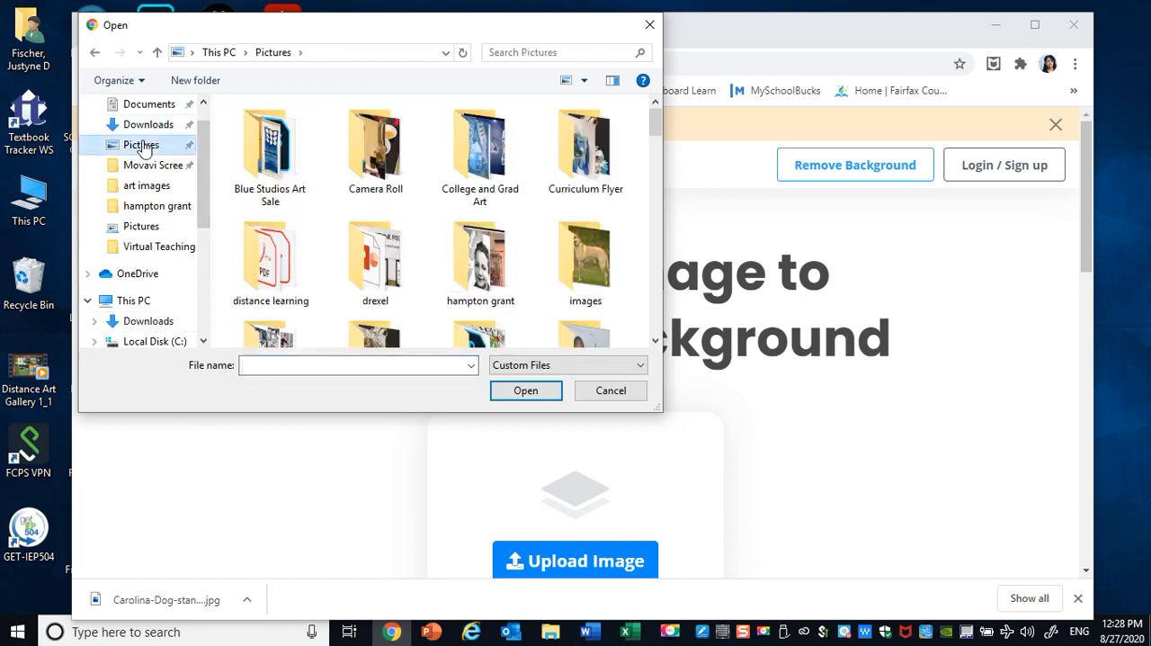
mouse_move(585, 256)
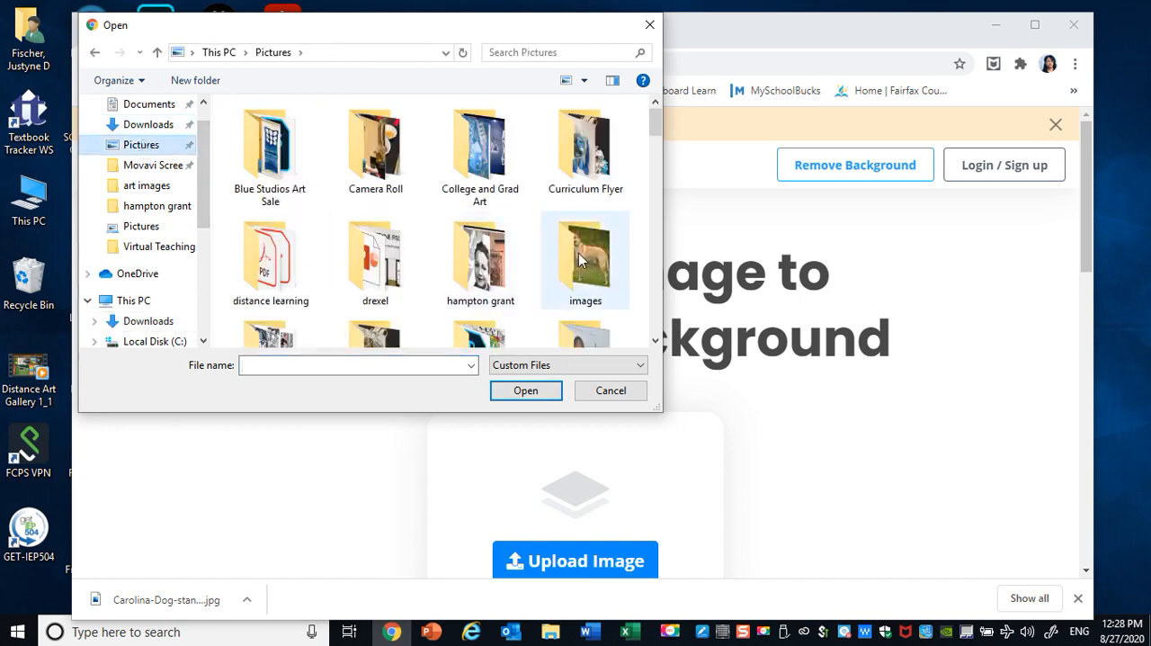
double_click(586, 252)
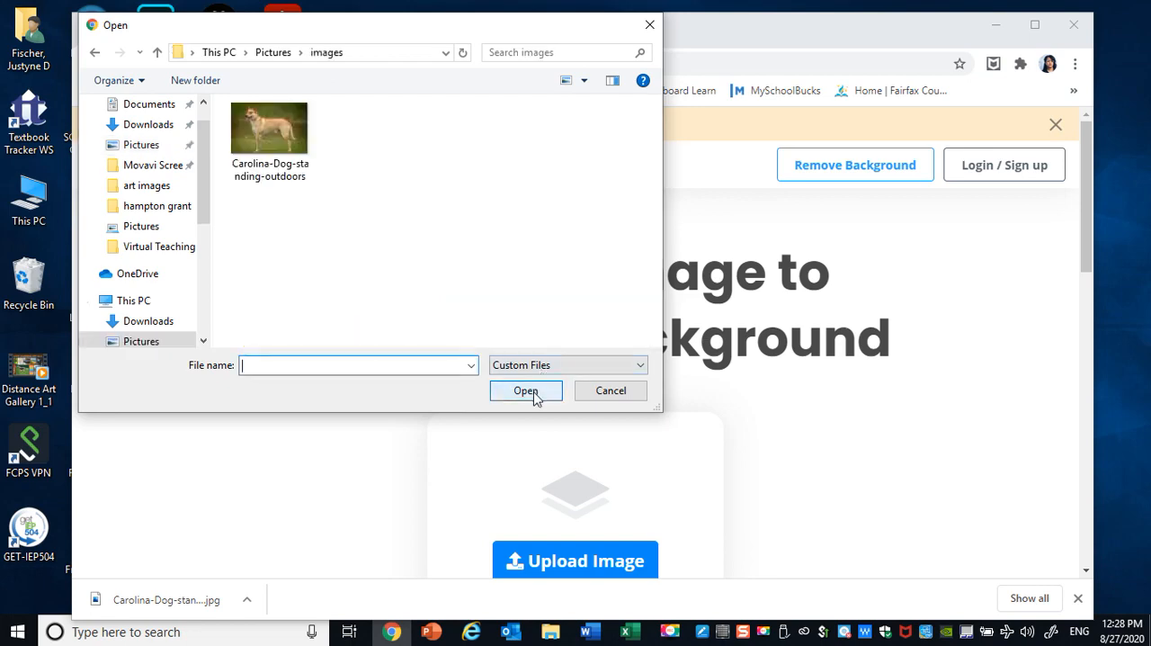
left_click(270, 128)
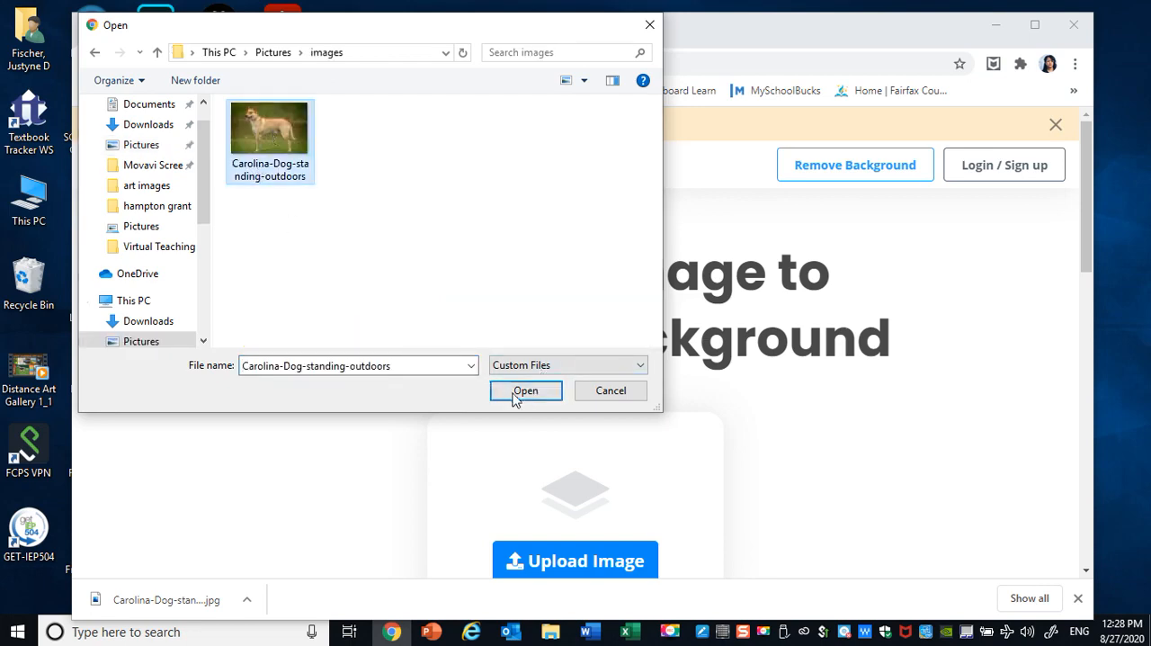
left_click(526, 391)
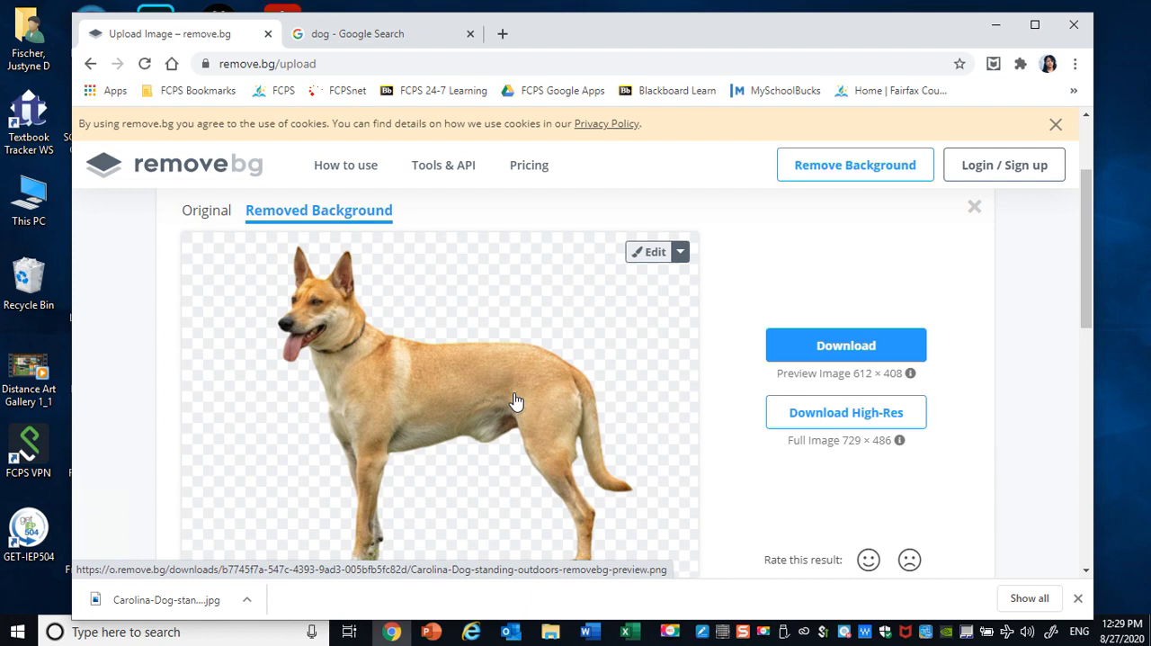
mouse_move(462, 287)
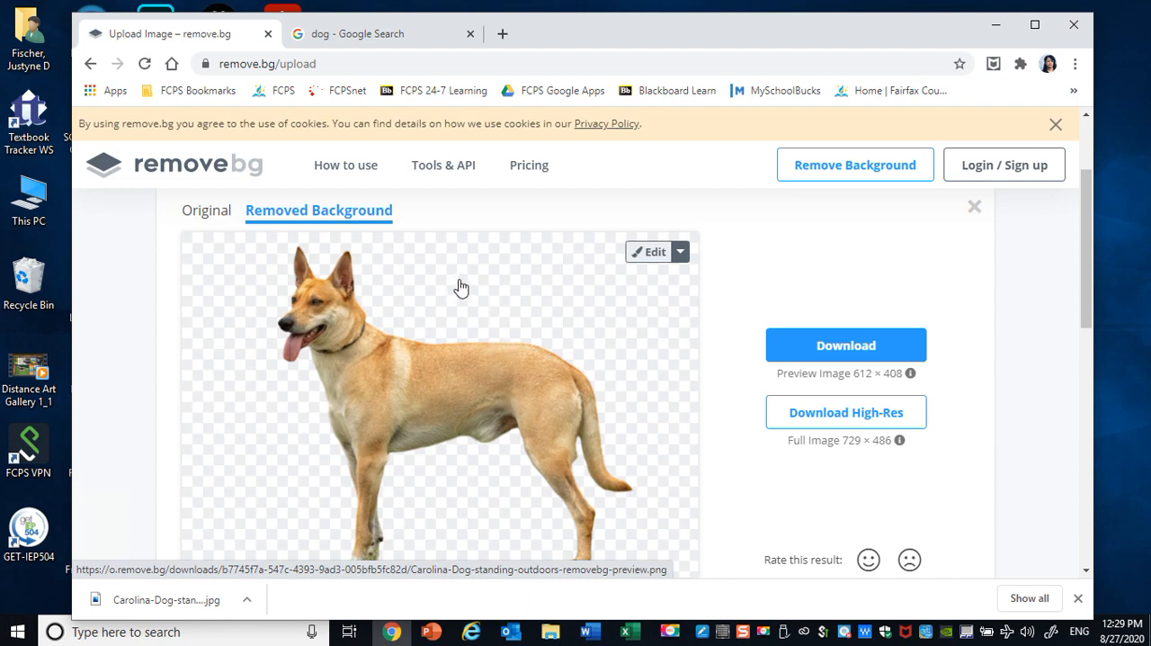
mouse_move(742, 323)
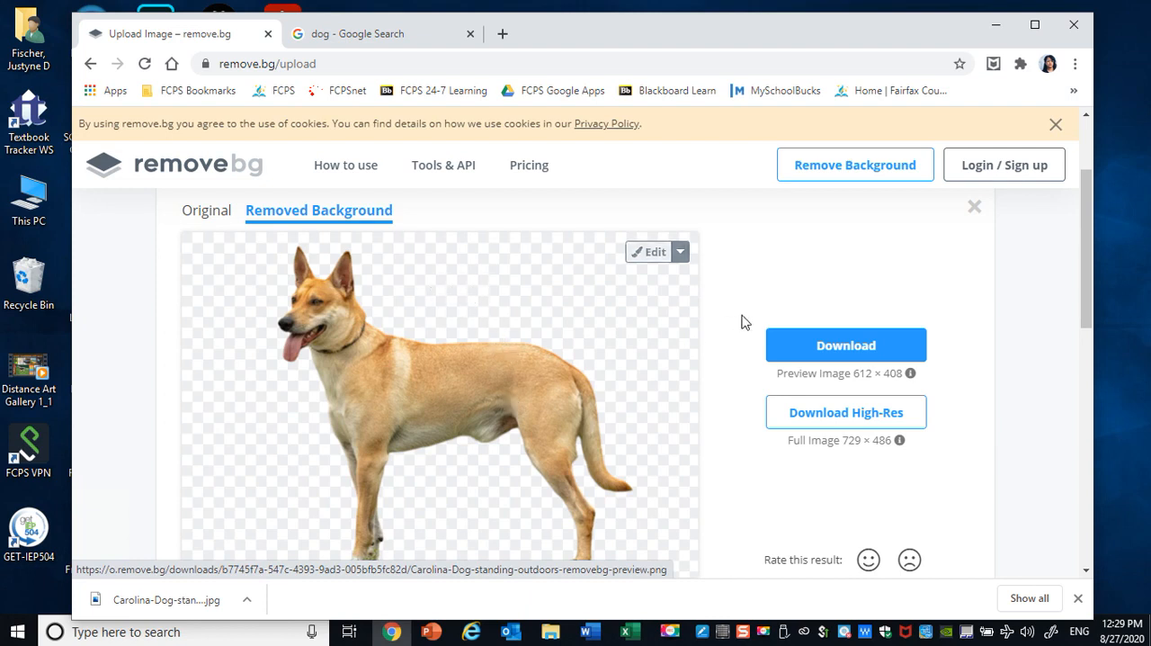
Download the background-free Carolina dog preview as a PNG.
left_click(845, 344)
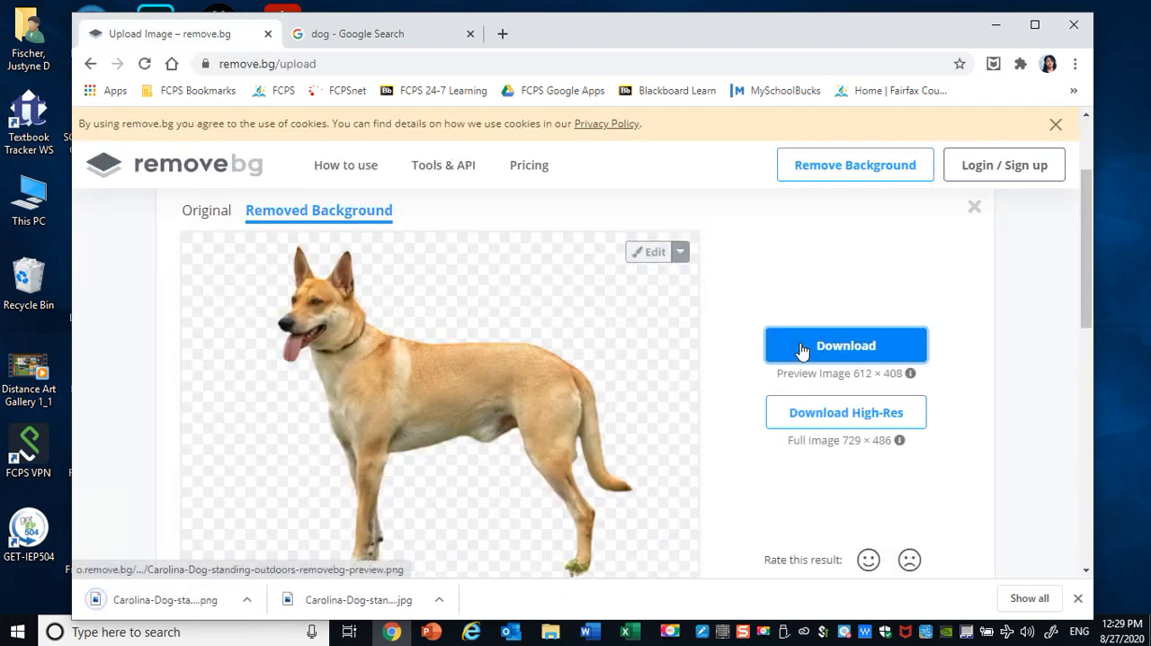